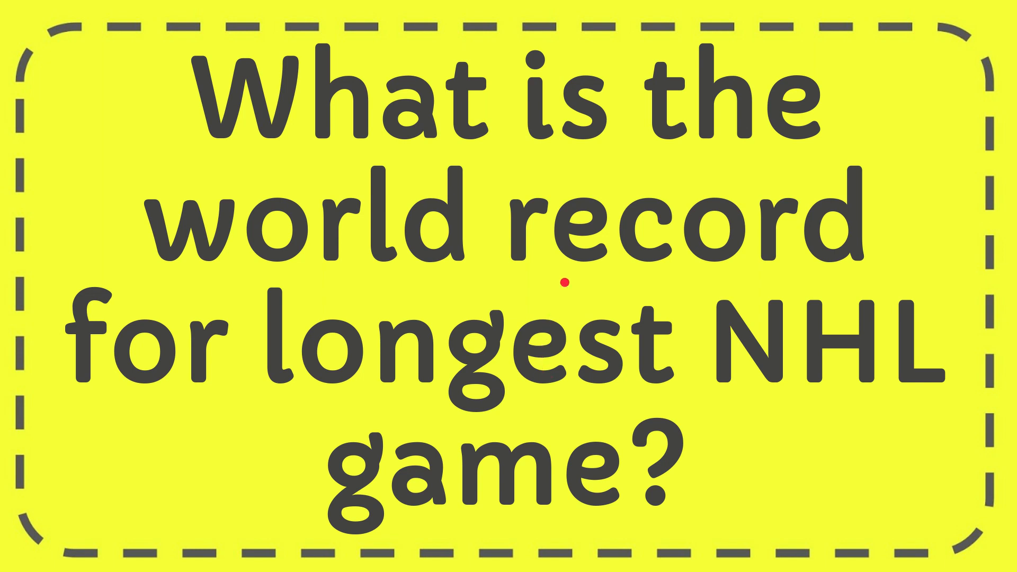
mouse_move(586, 353)
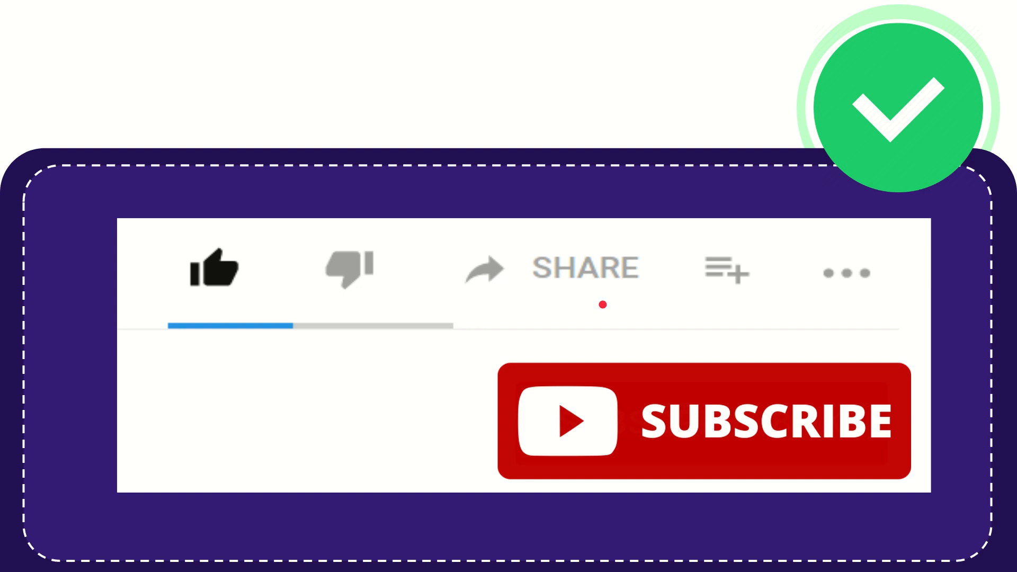
mouse_move(636, 305)
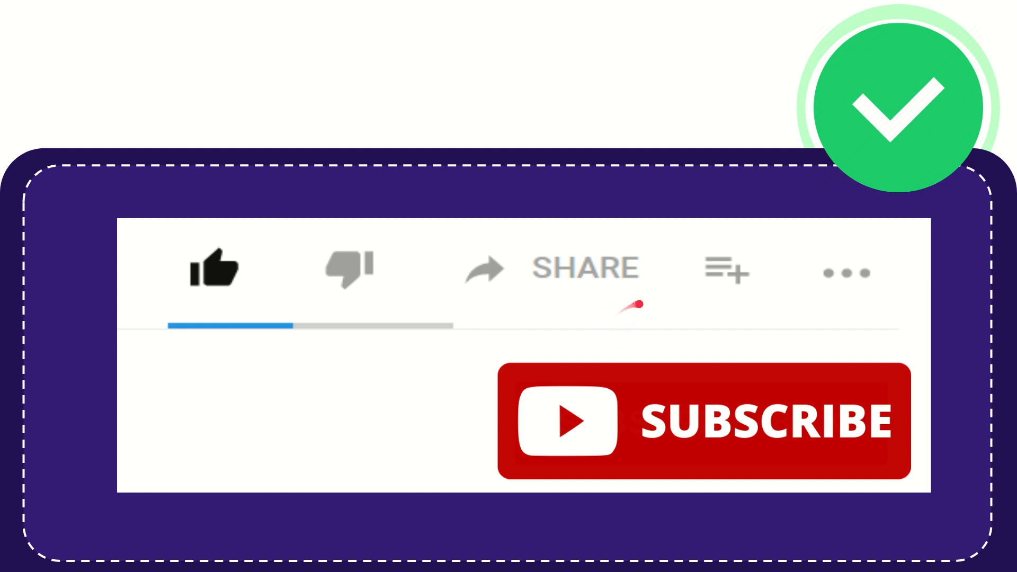